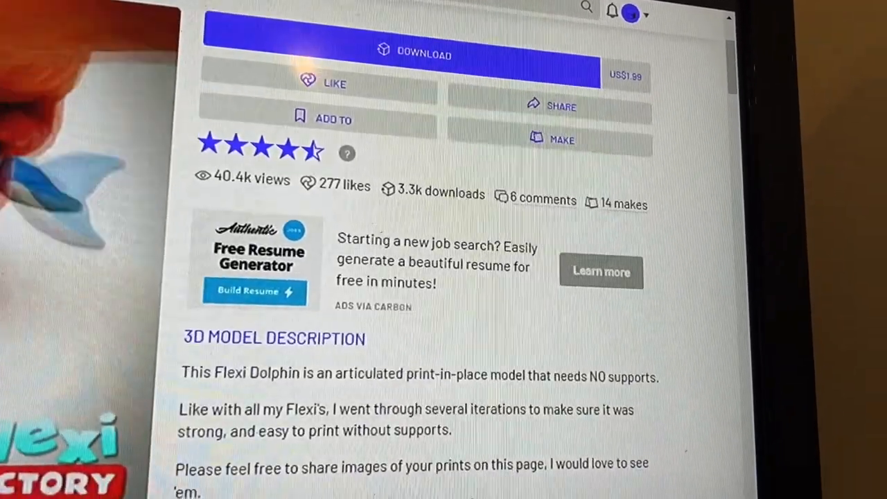
# Step: Scroll the custom settings to the Infill group to confirm 20% density with cubic pattern
pyautogui.scroll(-3)
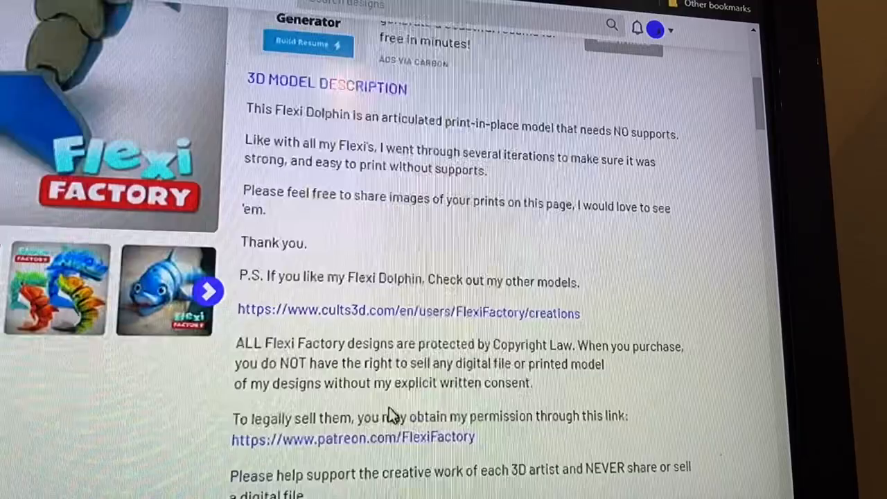
pyautogui.scroll(-3)
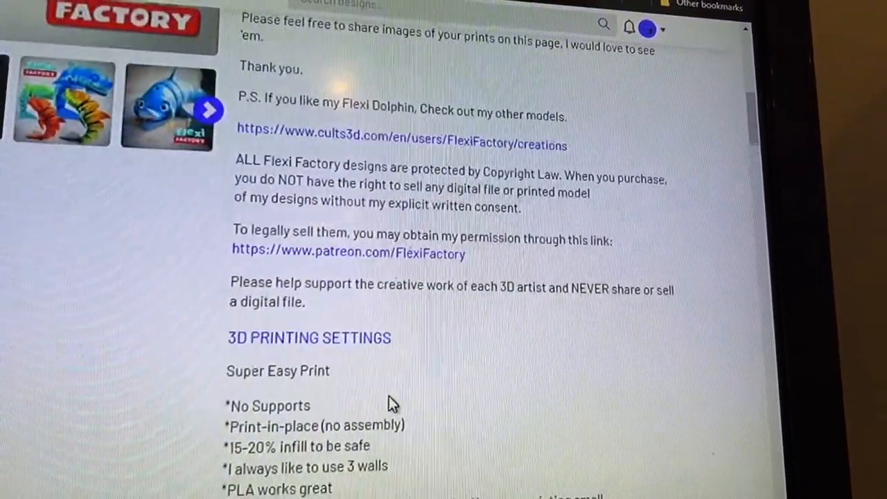
pyautogui.scroll(-3)
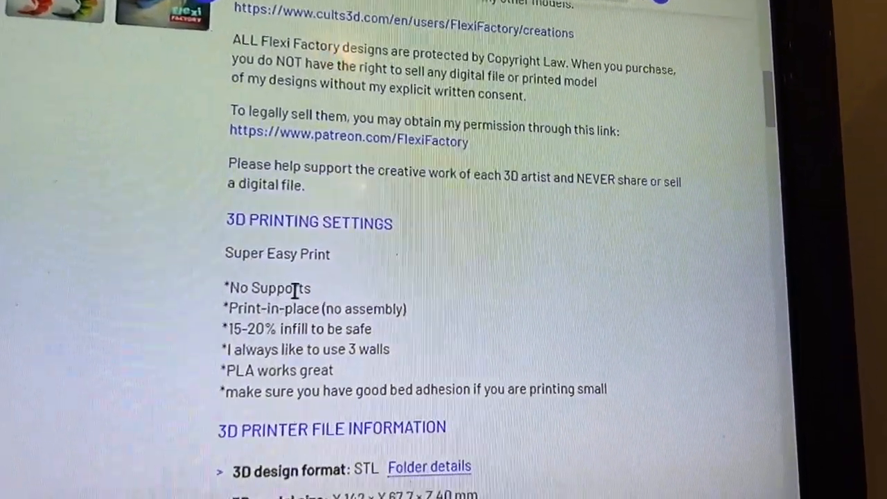
pyautogui.scroll(-3)
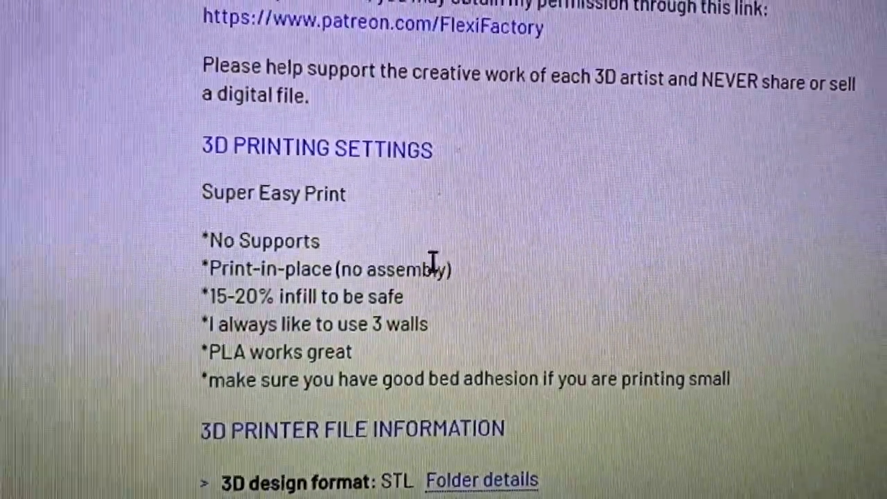
pyautogui.scroll(-3)
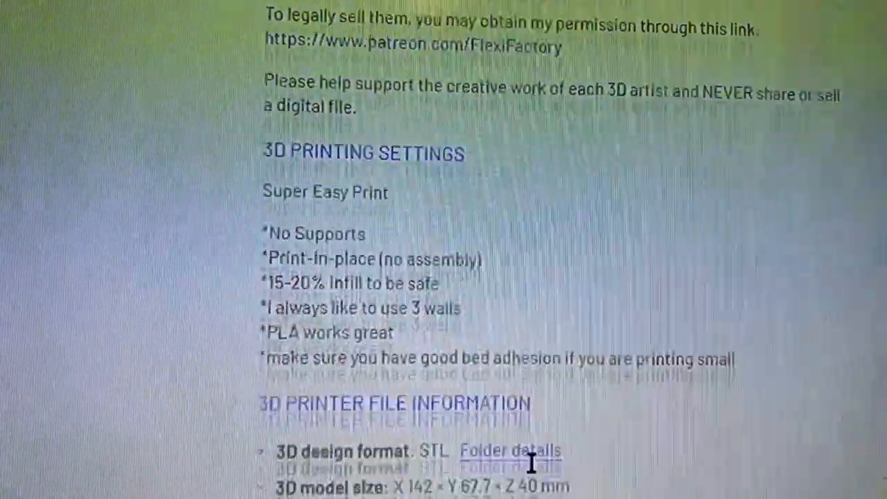
pyautogui.scroll(-3)
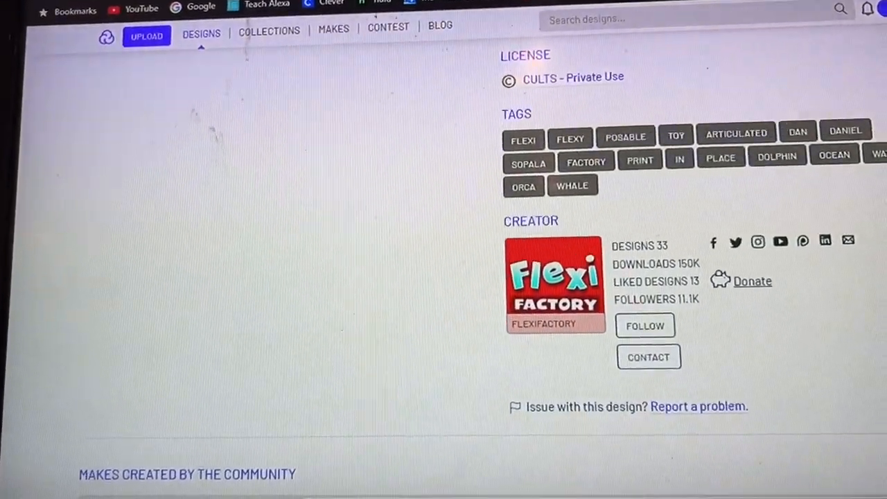
pyautogui.scroll(-3)
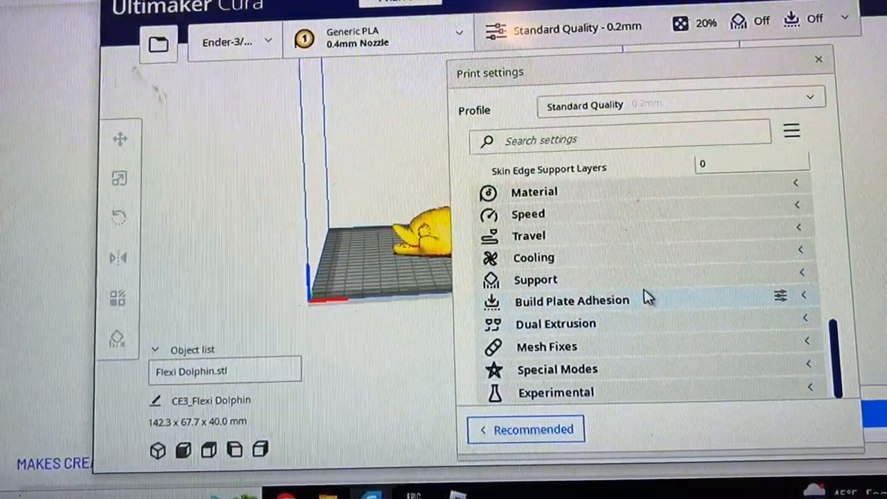
pyautogui.moveTo(641, 269)
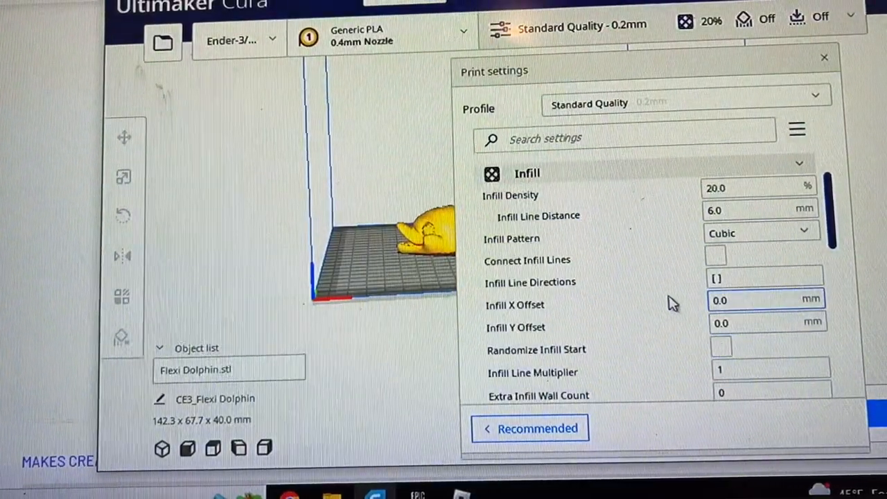
pyautogui.moveTo(735, 188)
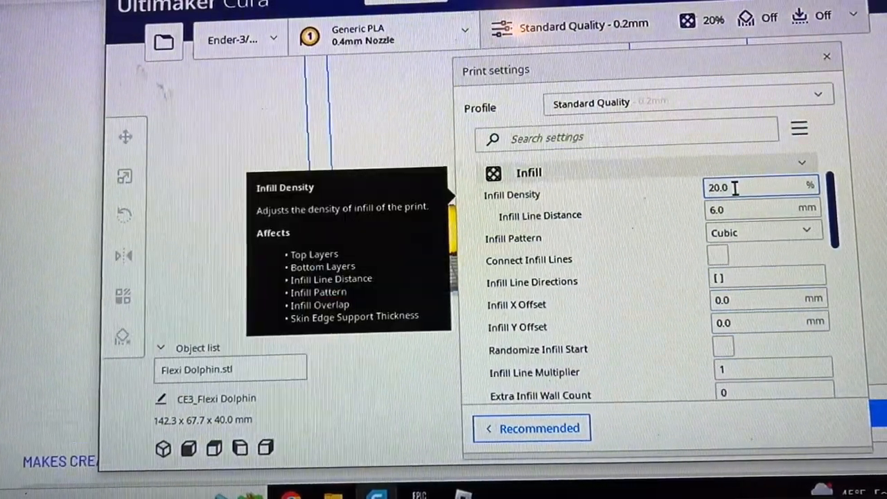
pyautogui.scroll(-3)
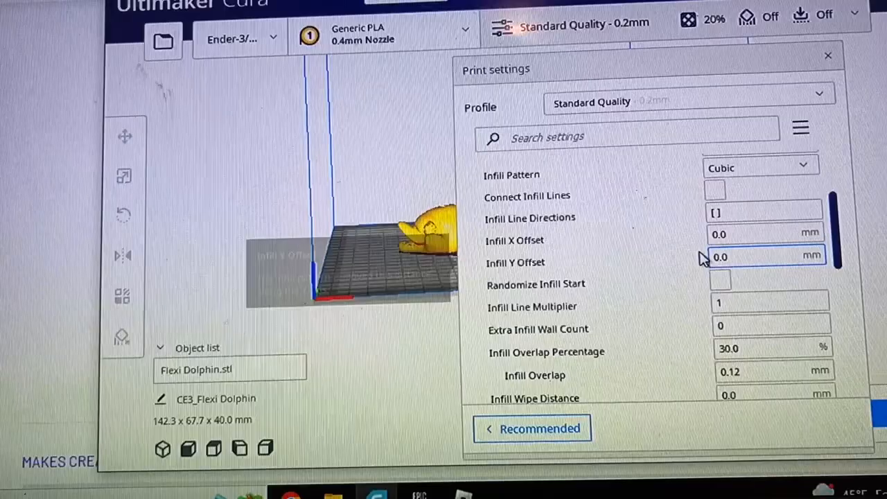
pyautogui.scroll(-3)
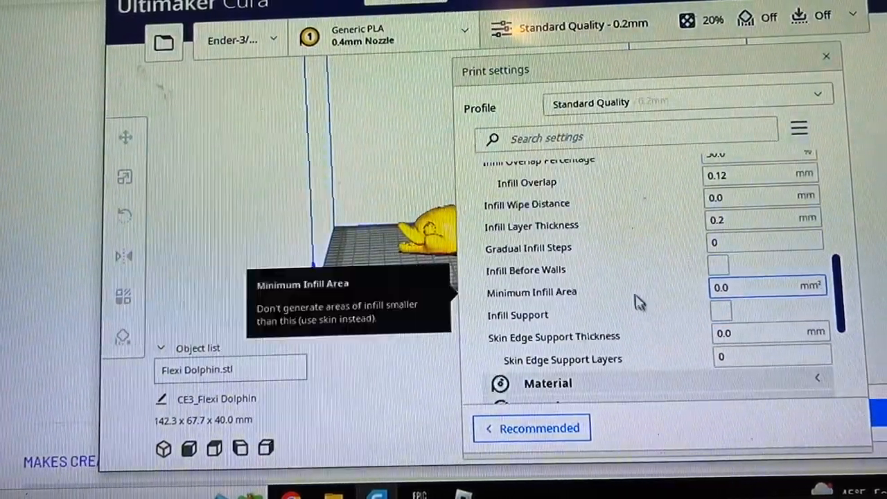
pyautogui.moveTo(617, 278)
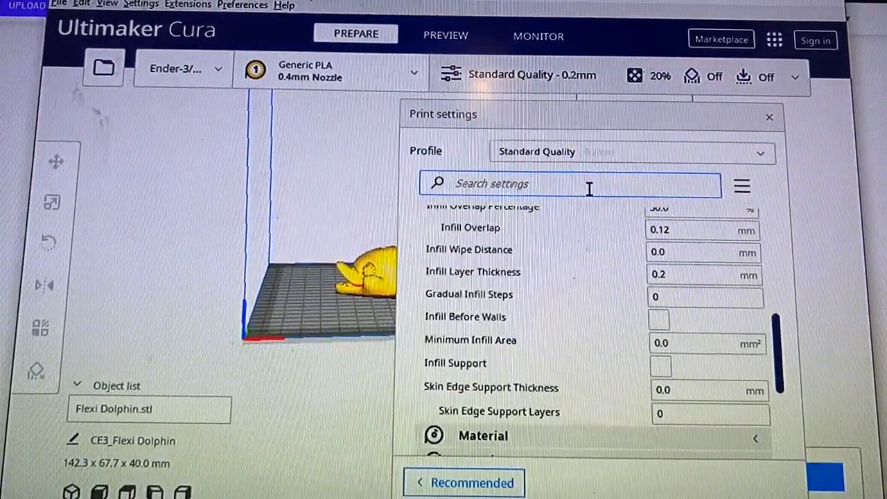
# Step: Filter settings by 'wal' and set Wall Line Count to 3
pyautogui.write('wal')
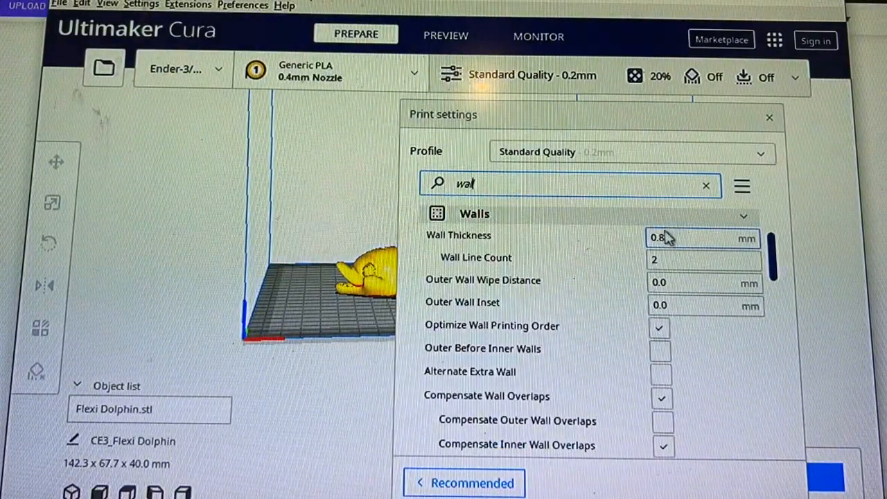
pyautogui.moveTo(693, 260)
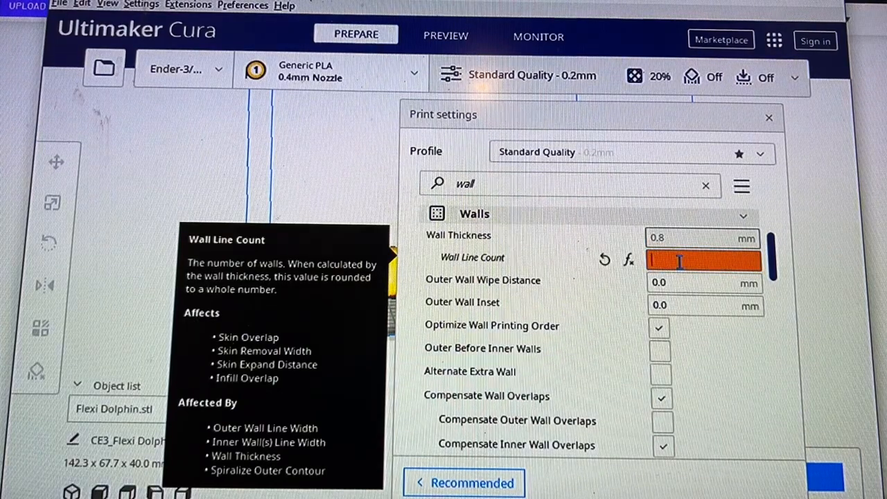
pyautogui.write('3')
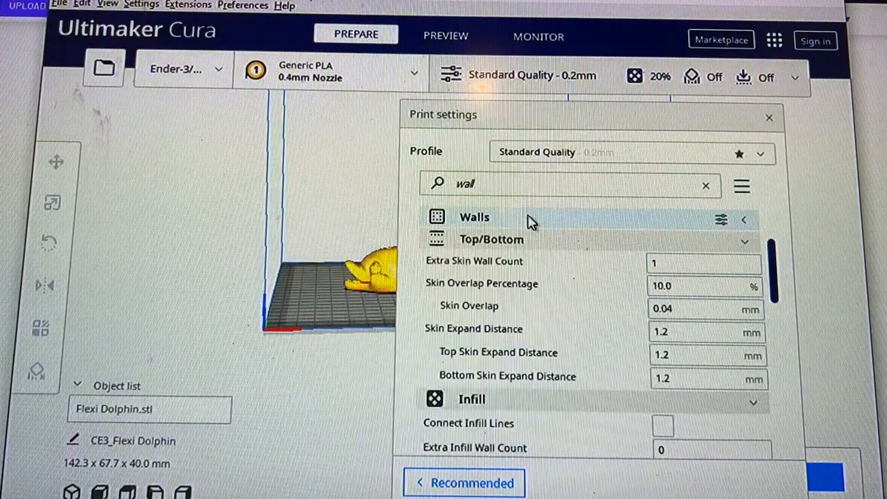
pyautogui.moveTo(751, 244)
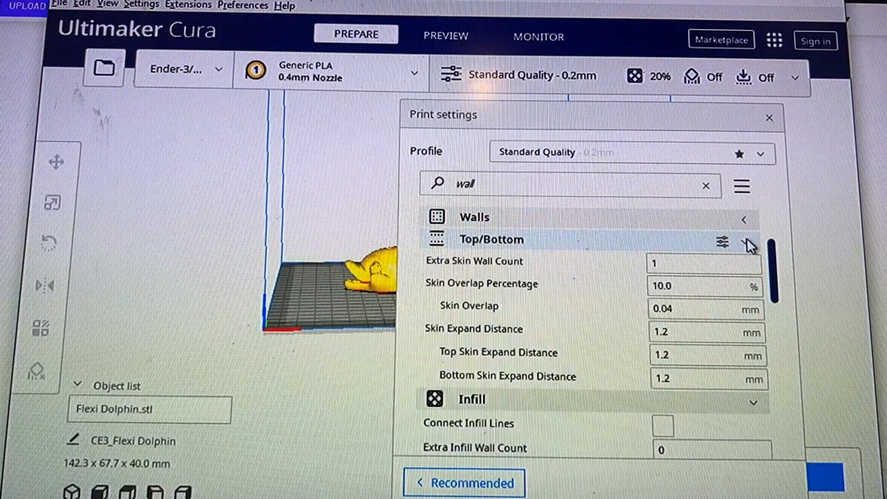
# Step: Collapse the Top/Bottom group, clear the wall search filter, and close print settings
pyautogui.click(744, 239)
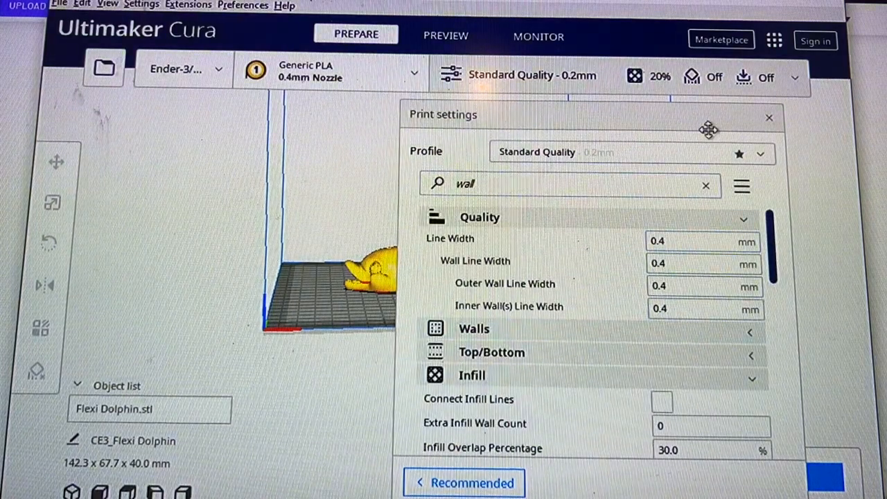
pyautogui.click(707, 186)
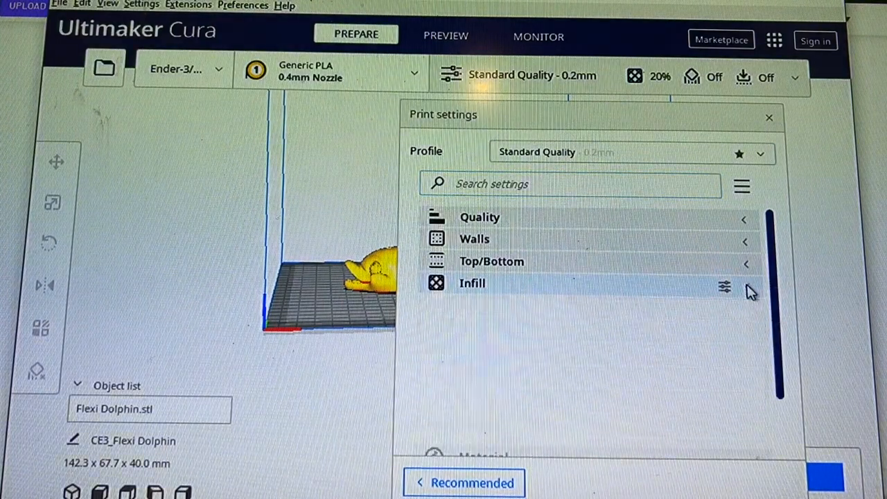
pyautogui.click(768, 117)
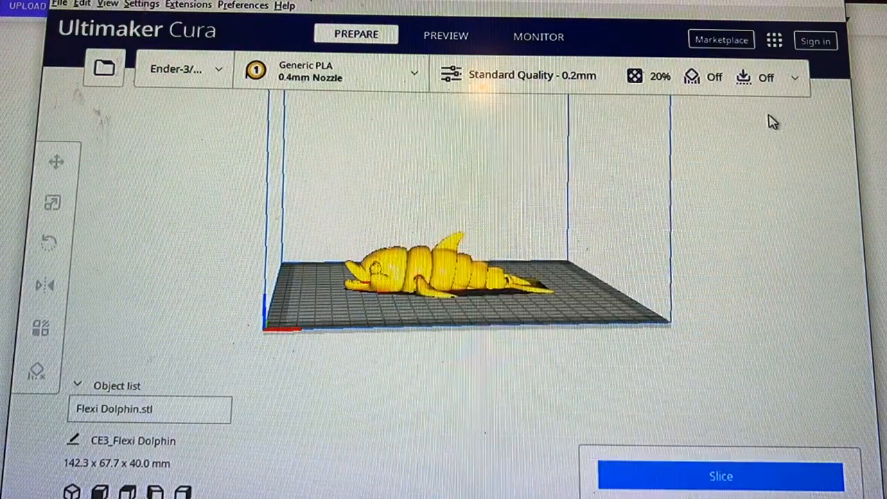
# Step: Slice the dolphin (5h 7min, 35g), save CE3_Flexi Dolphin.gcode to the removable drive, and eject it
pyautogui.click(720, 475)
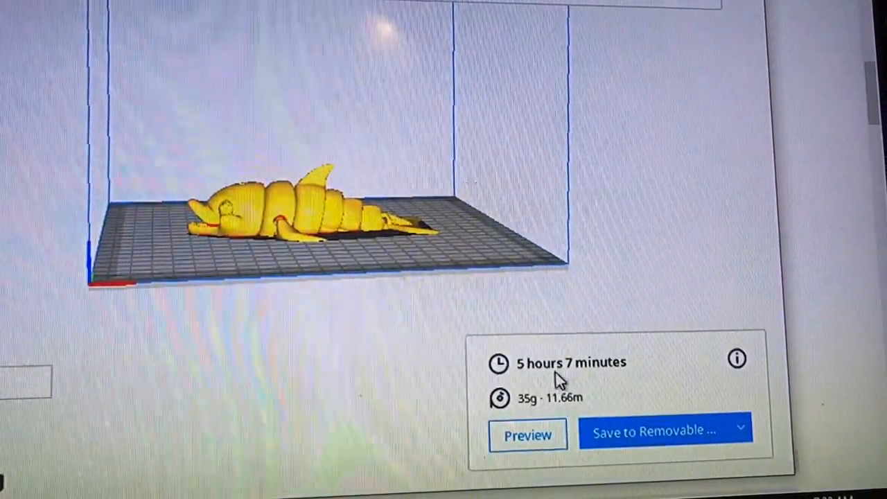
pyautogui.click(652, 430)
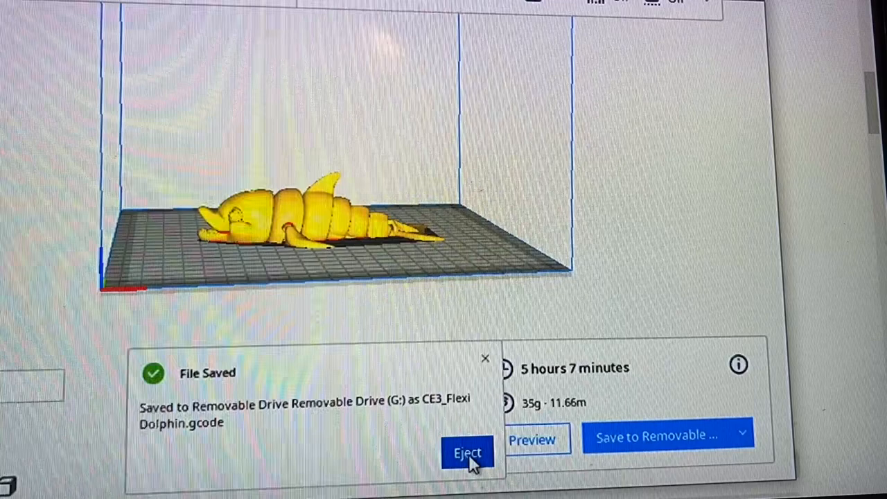
pyautogui.click(467, 453)
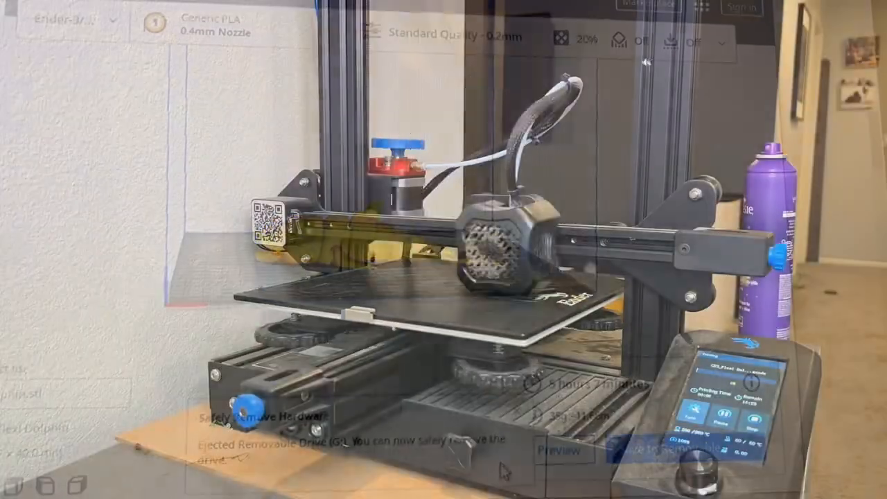